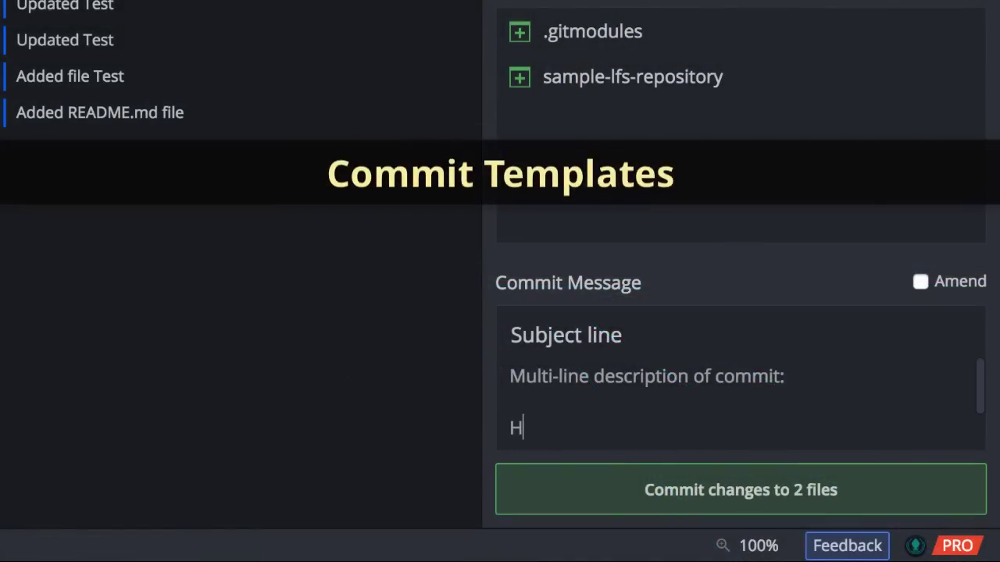
Open the account menu from the profile avatar in the top-right corner.
text(ere is wh)
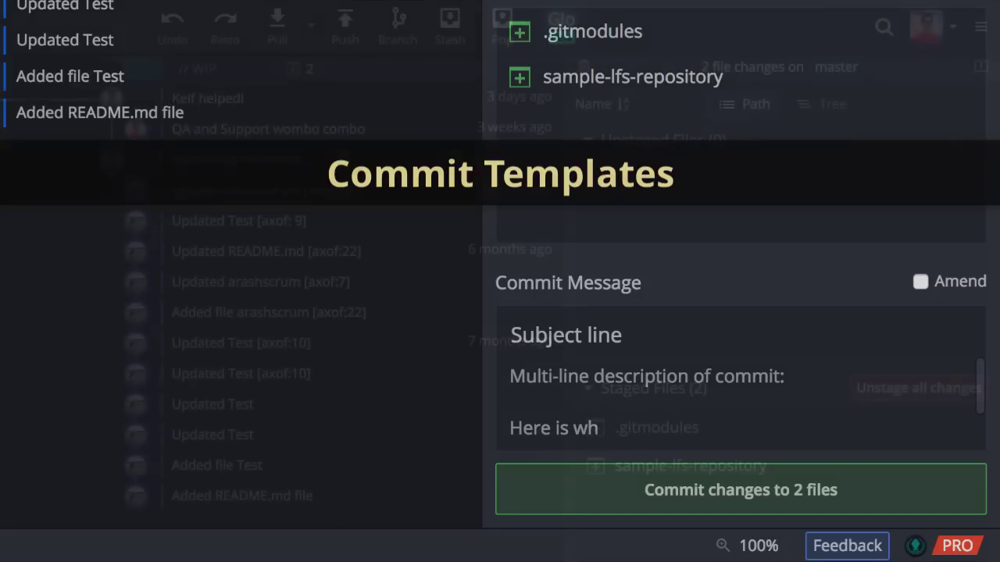
click(926, 26)
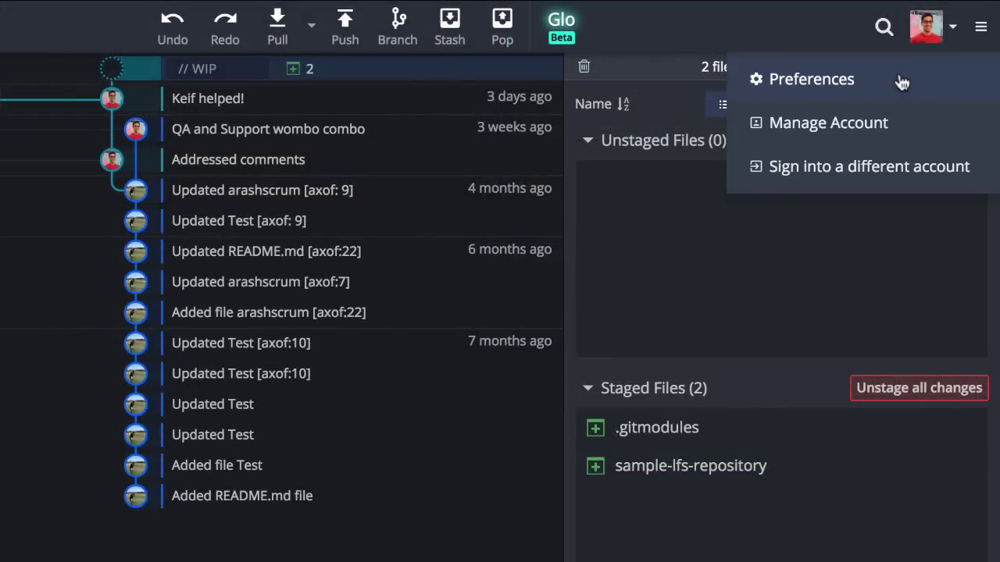
Save a commit template with a Subject line summary and multi-line description prompt in Preferences.
click(811, 79)
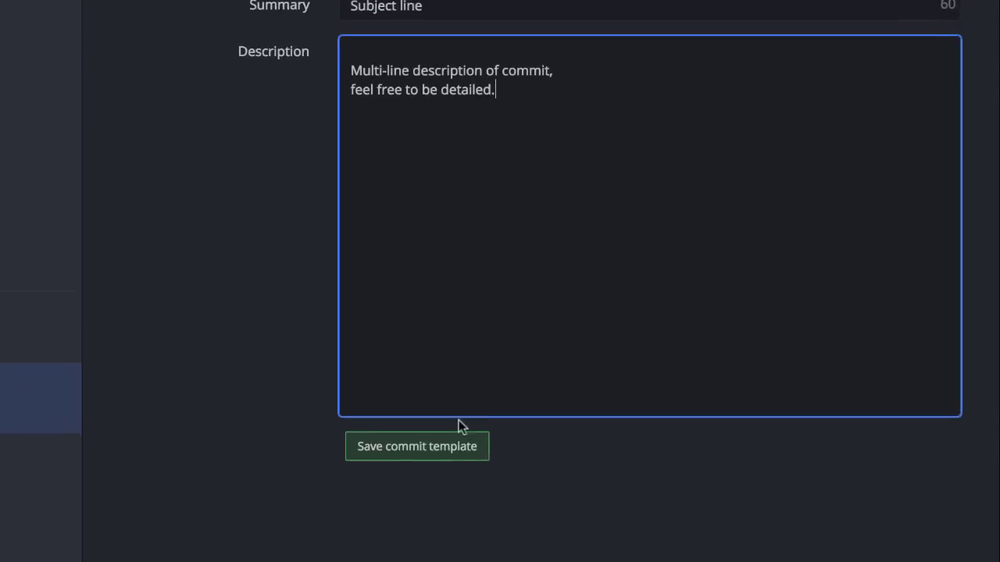
click(417, 446)
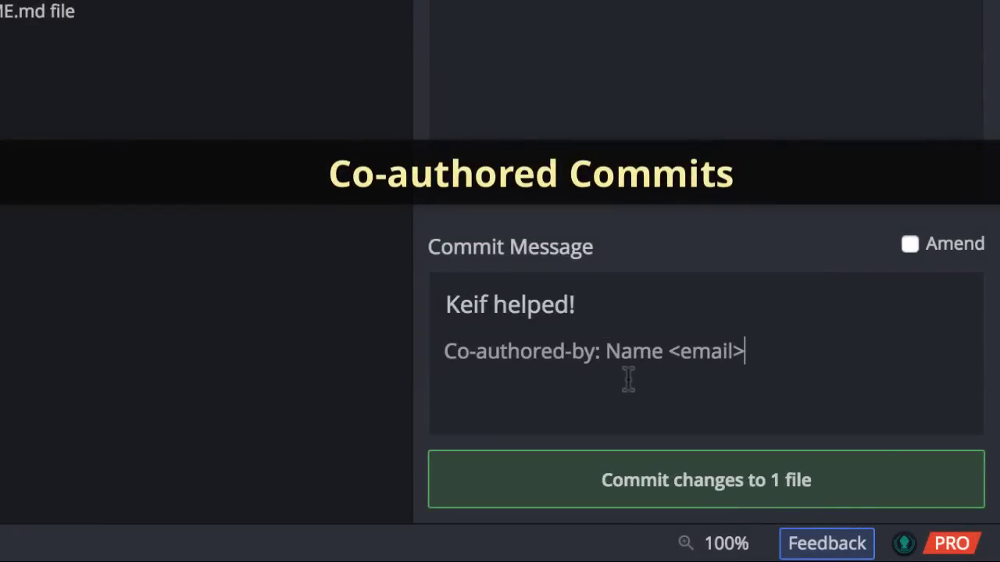
double_click(634, 351)
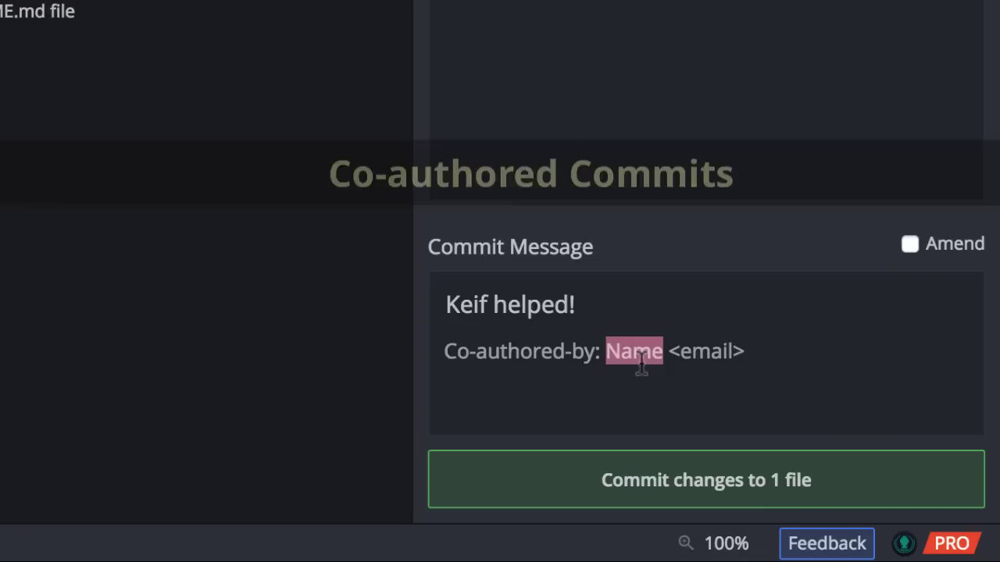
text(KeifKraken)
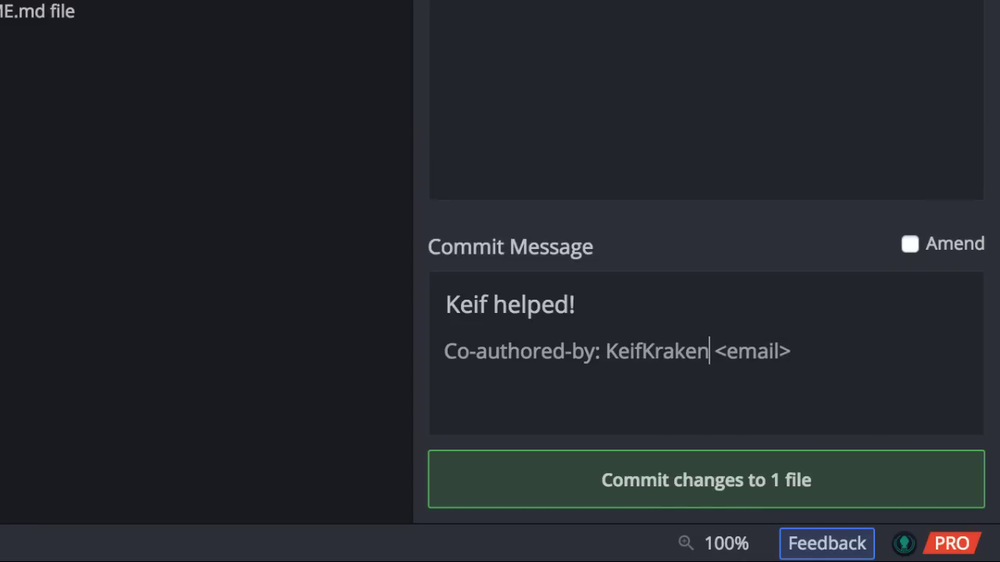
double_click(746, 351)
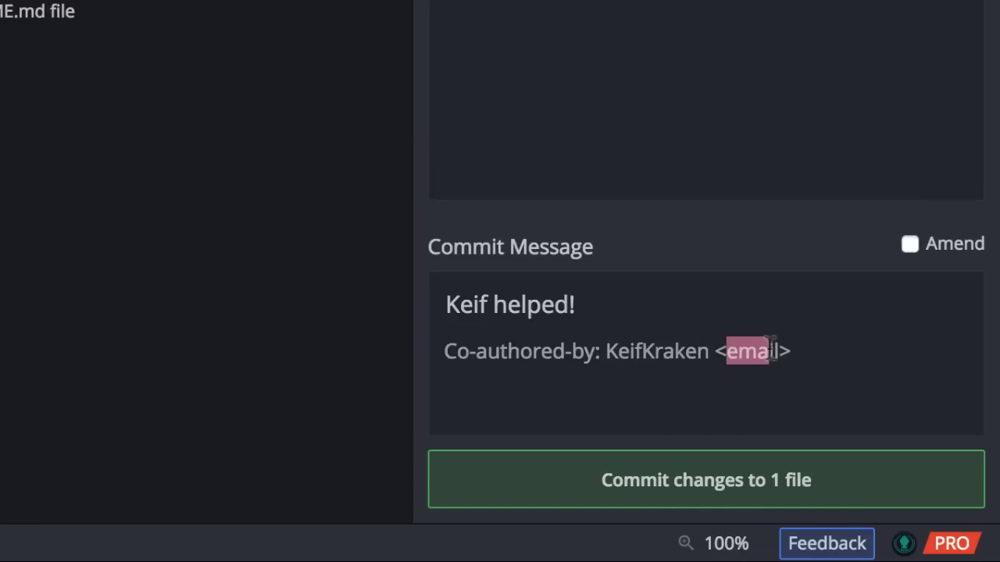
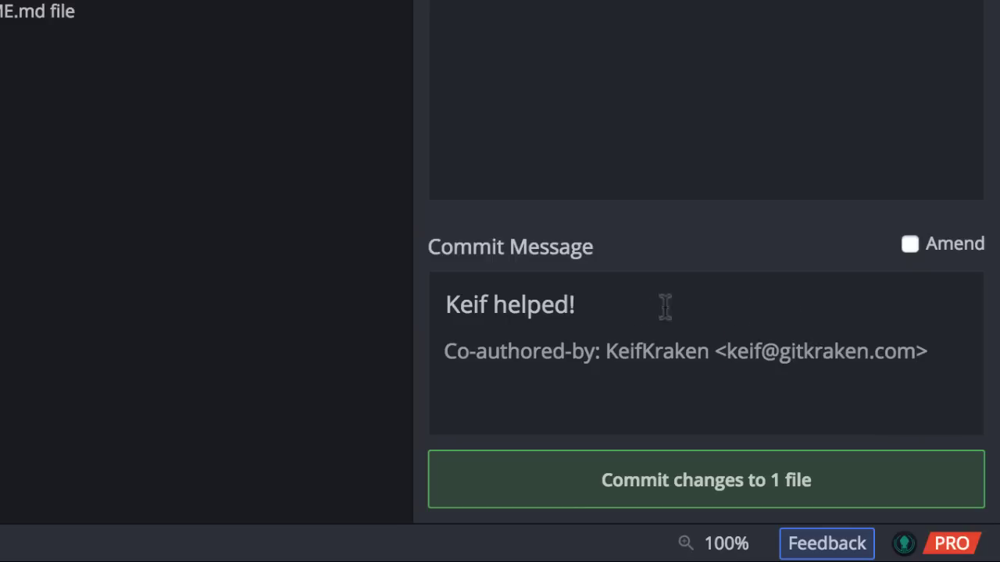
click(705, 480)
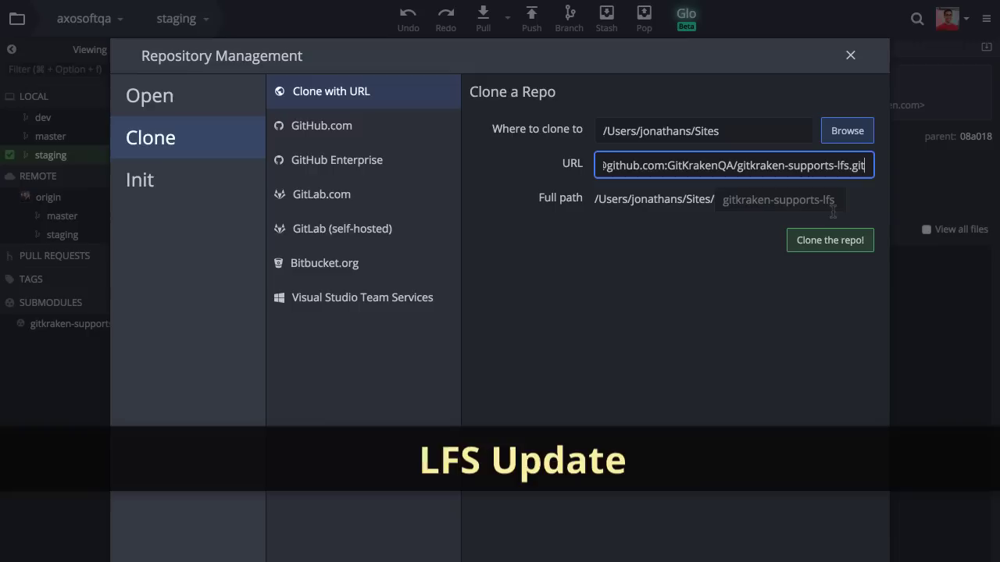
Clone gitkraken-supports-lfs into Sites and open the cloned repository.
click(830, 239)
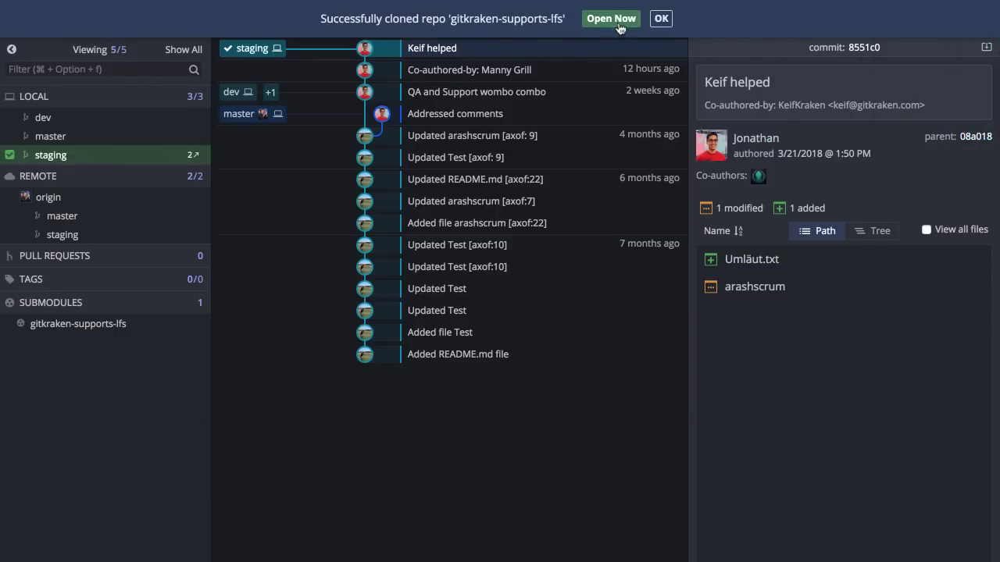
click(610, 18)
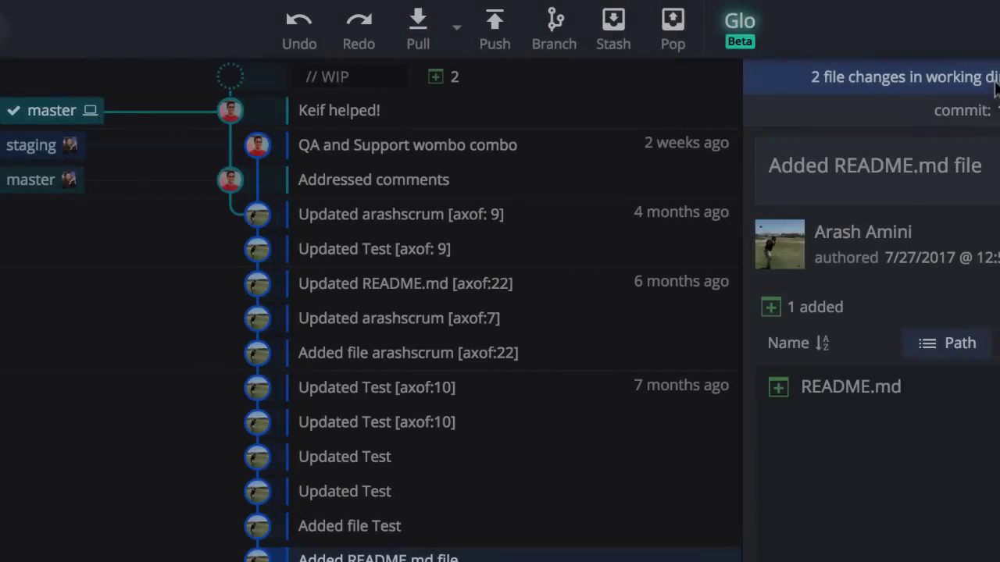
Show the context menu for the top master commit, including Copy commit id.
right_click(230, 110)
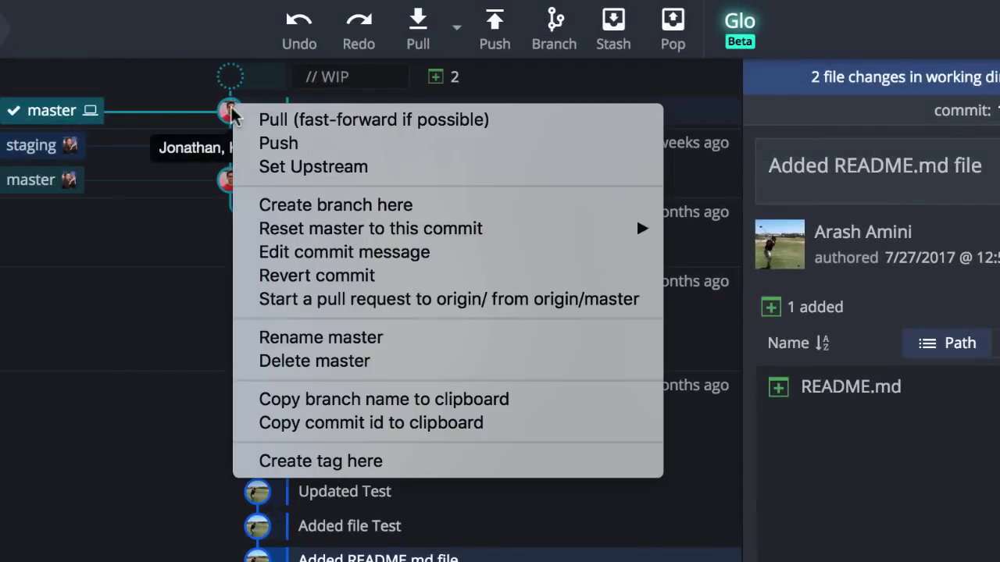
mouse_move(633, 423)
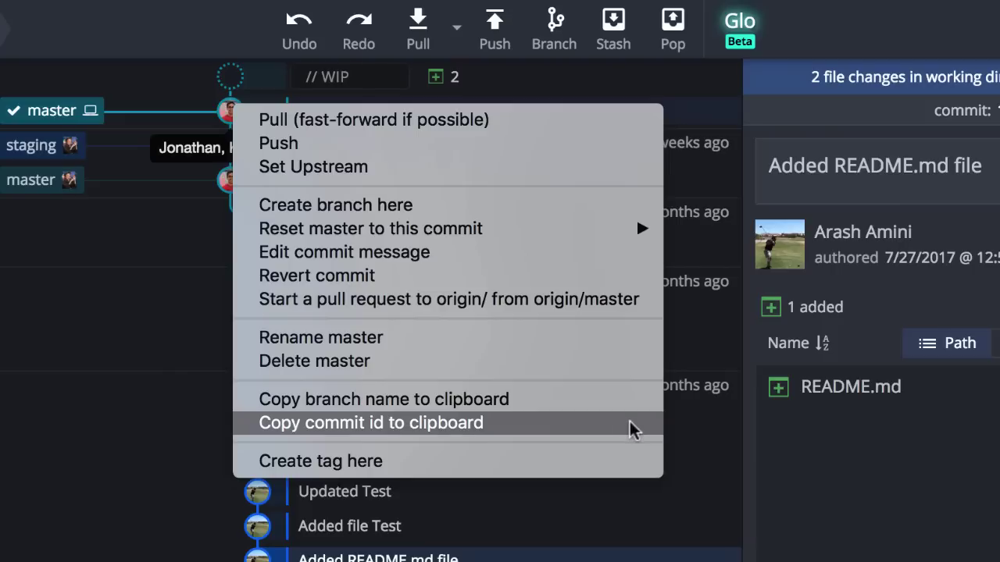